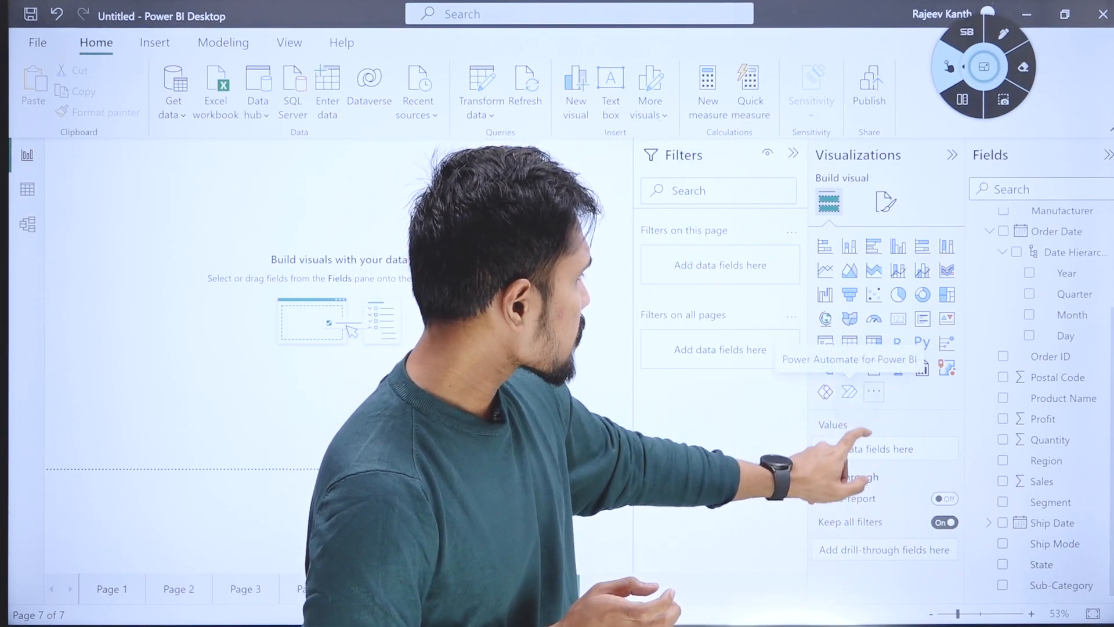
Open the Power BI visuals marketplace from the Visualizations pane's More visuals menu
left_click(874, 392)
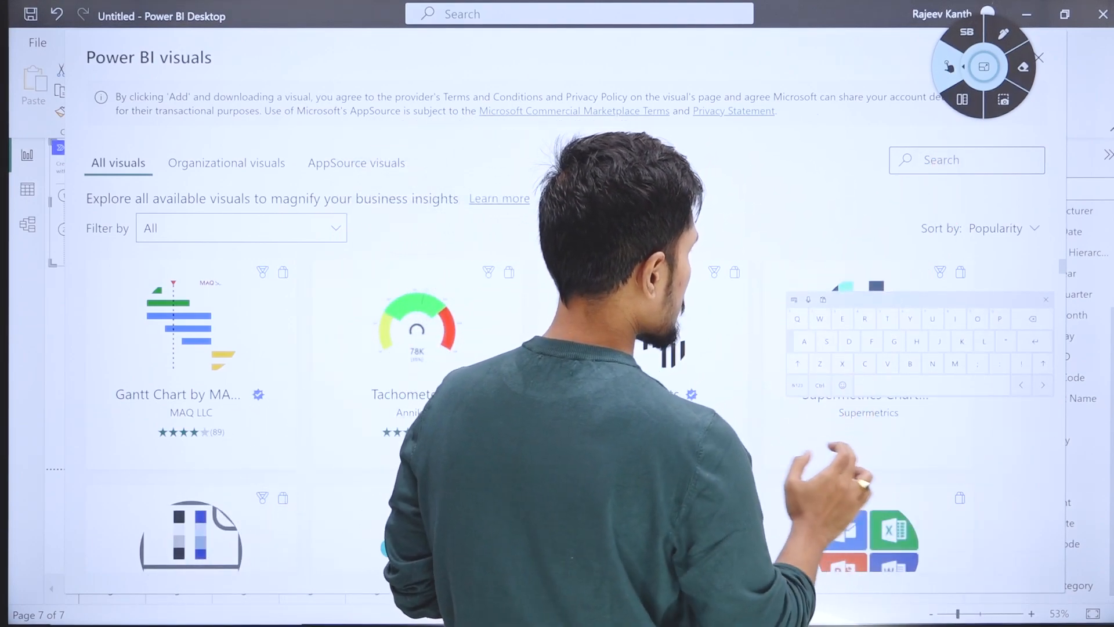
Search AppSource for 'Ani' and import the Animated Bar Chart visual
type("Ani")
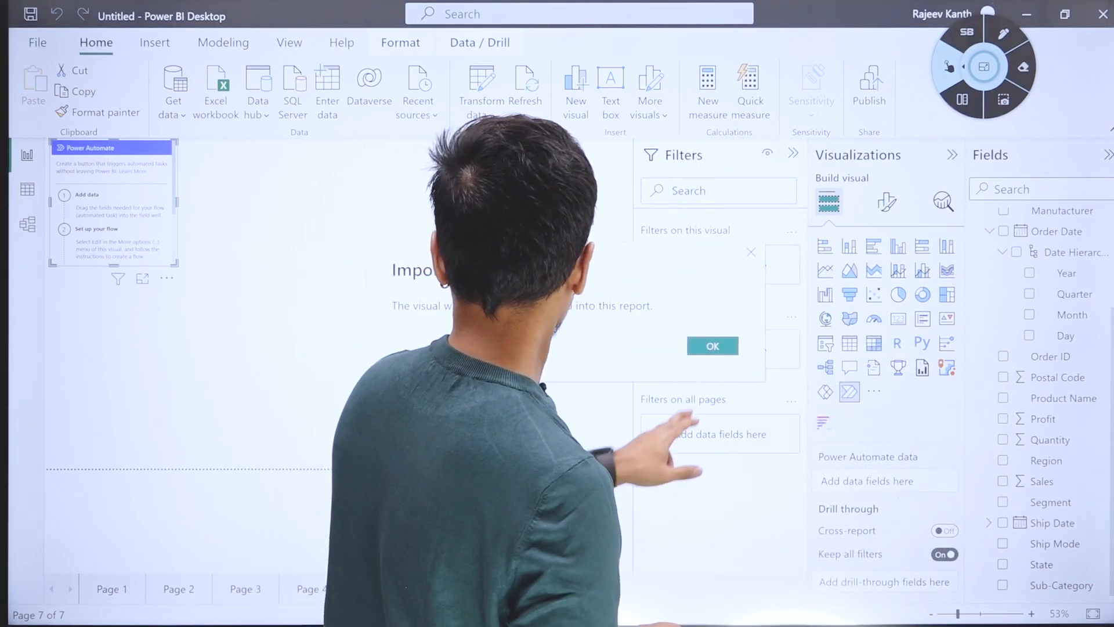
Dismiss the import confirmation and remove the Power Automate visual from Page 7
left_click(712, 345)
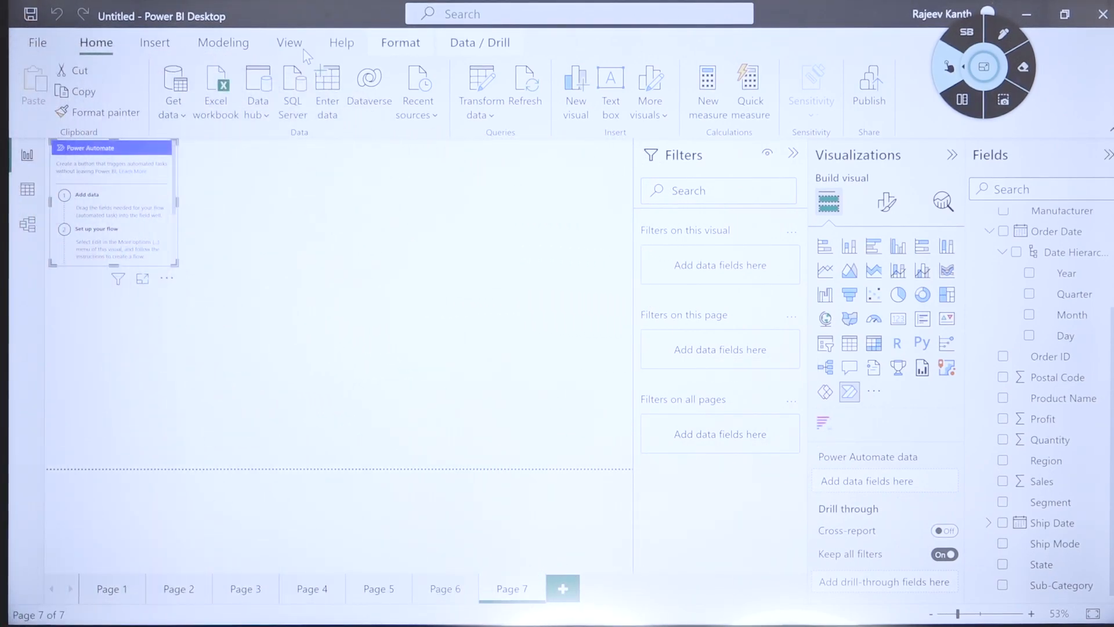
left_click(167, 277)
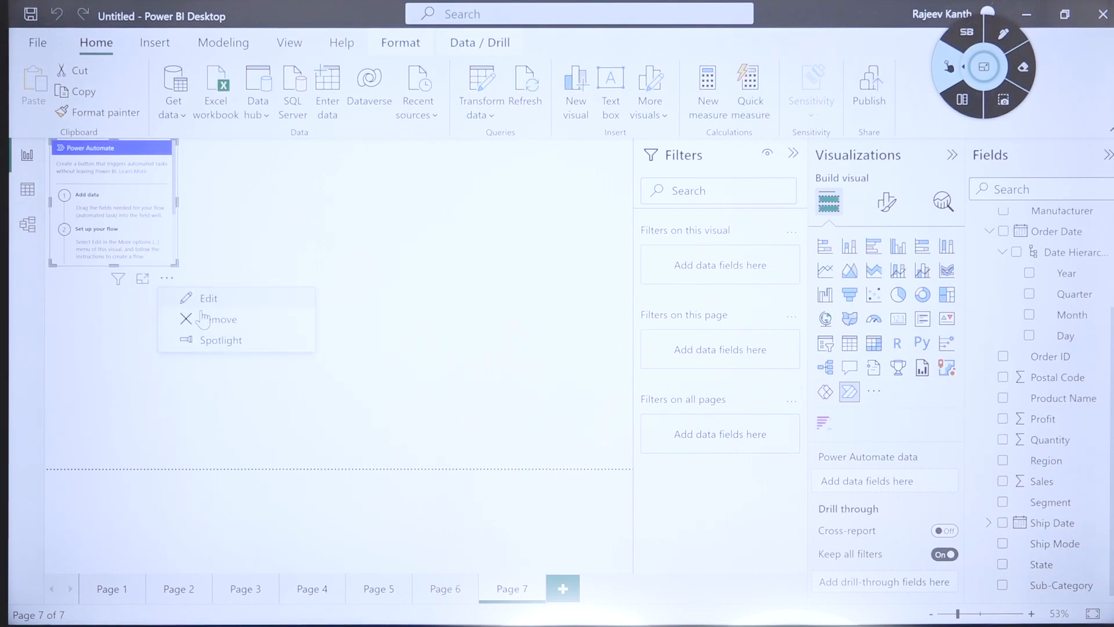
left_click(221, 319)
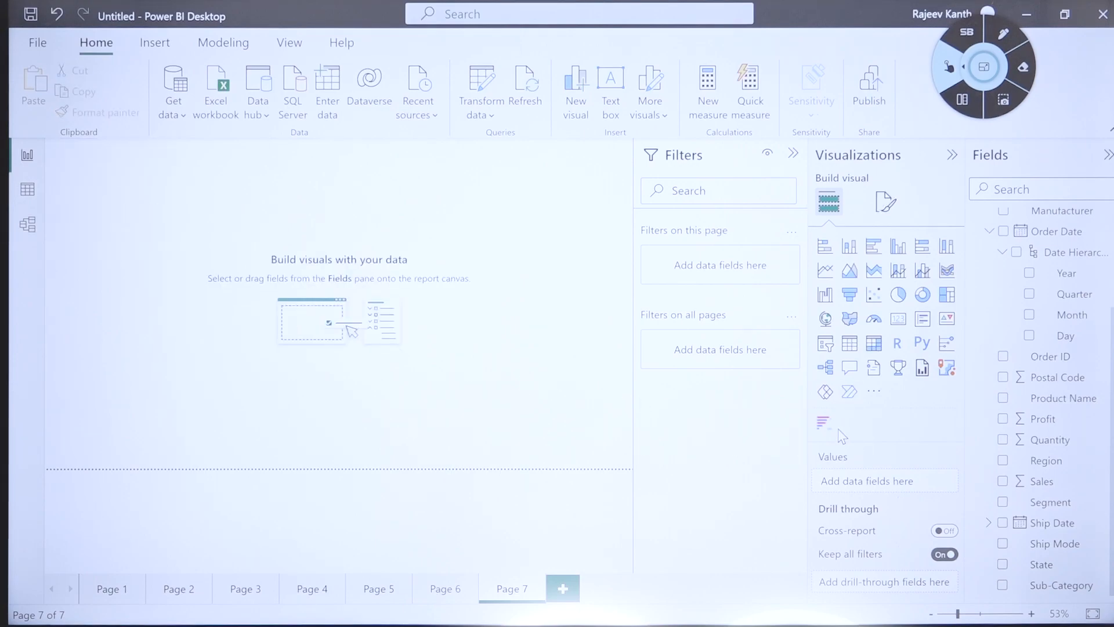
Add the Animated Bar Chart with Sub-Category, Sales and Order Date Month fields
left_click(824, 423)
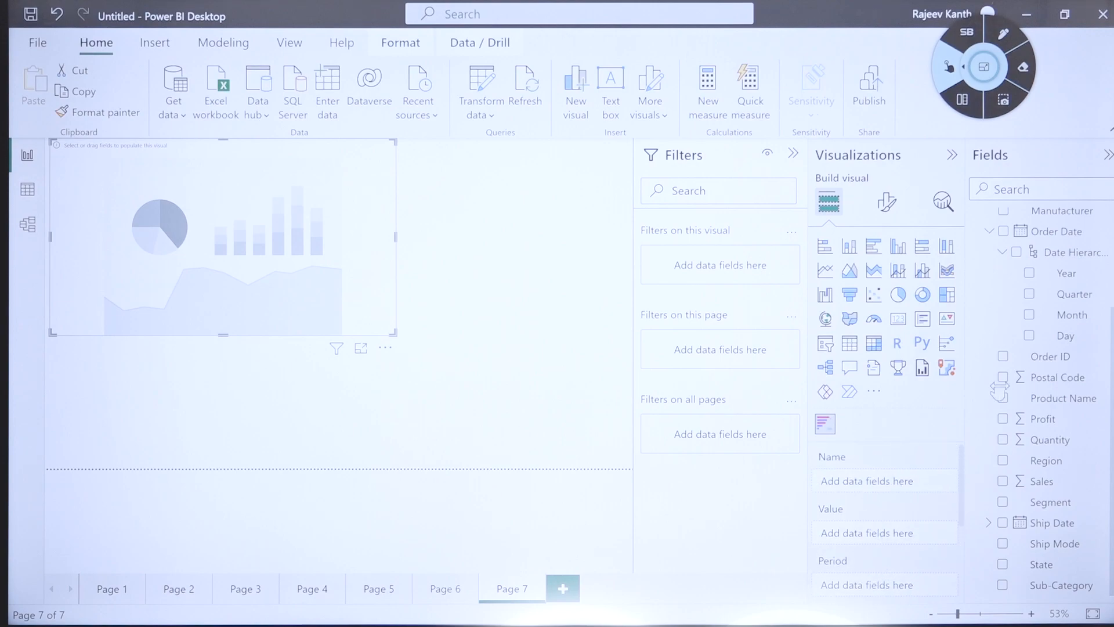
mouse_move(1045, 476)
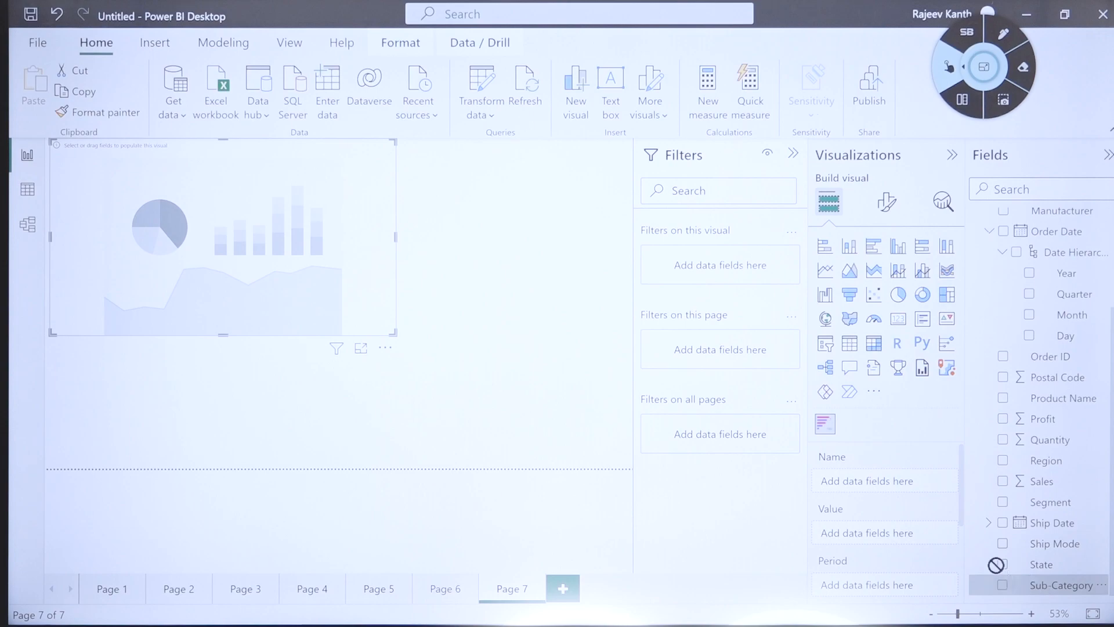
left_click(1004, 584)
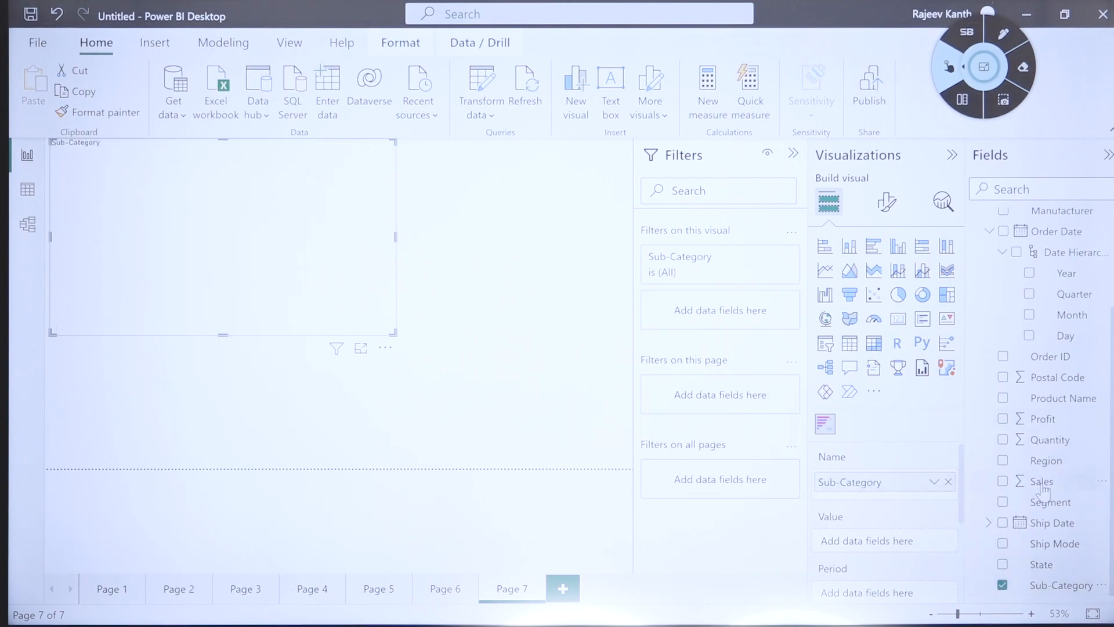
left_click(1003, 482)
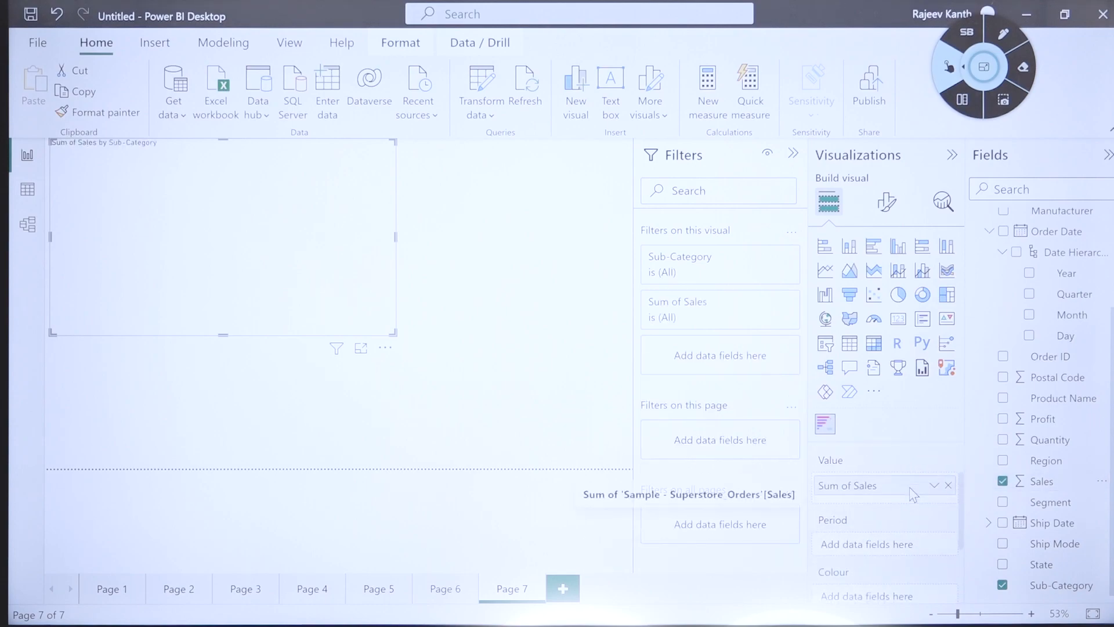
scroll("down", 3)
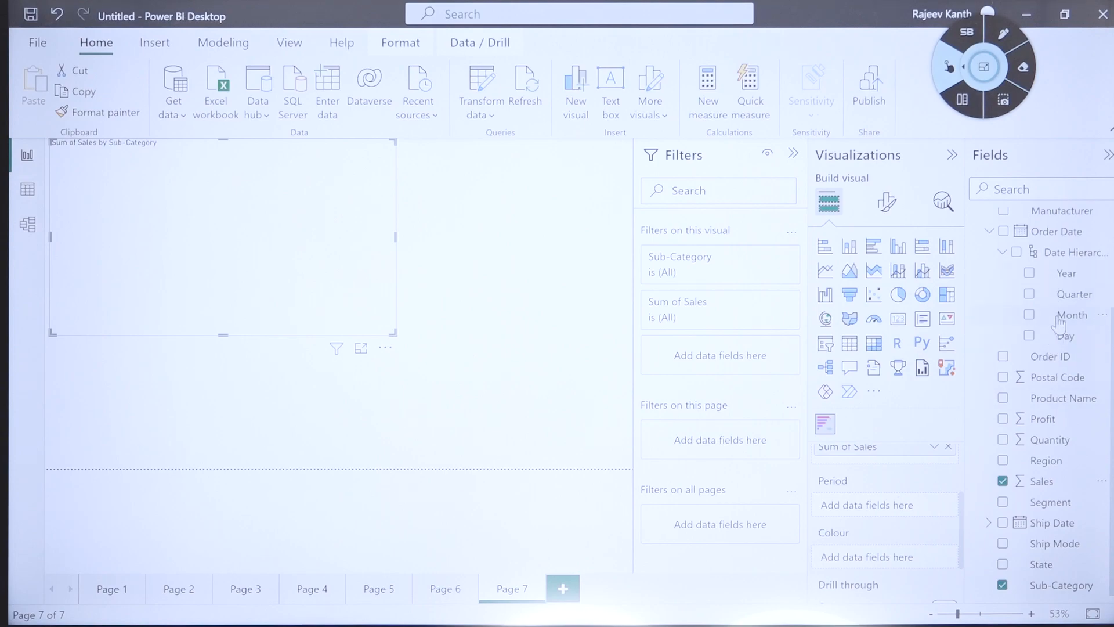
left_click(1029, 314)
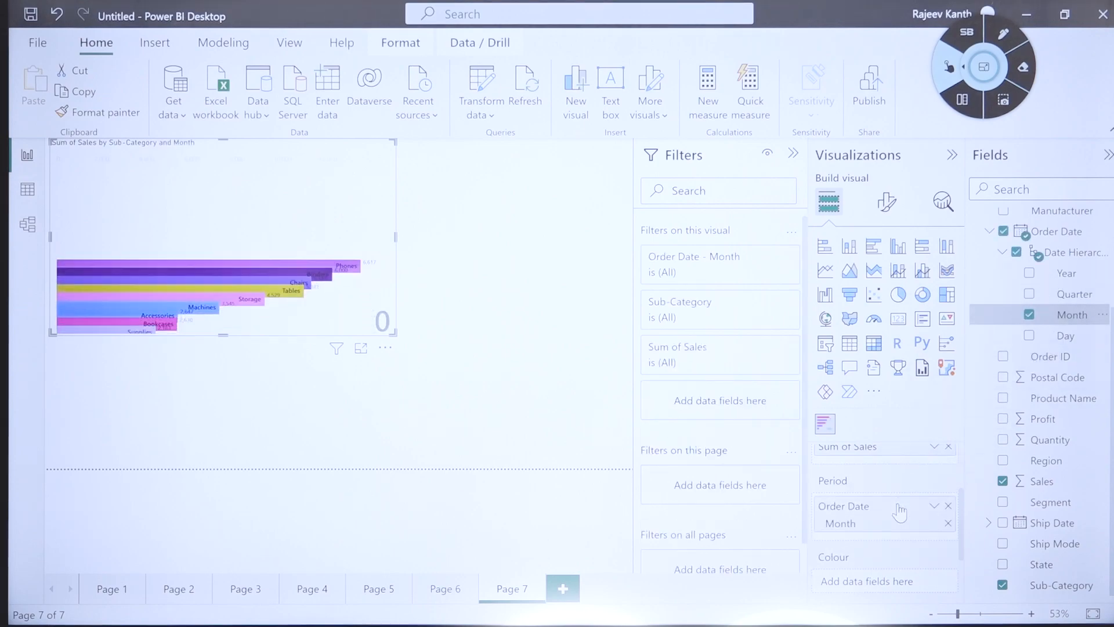